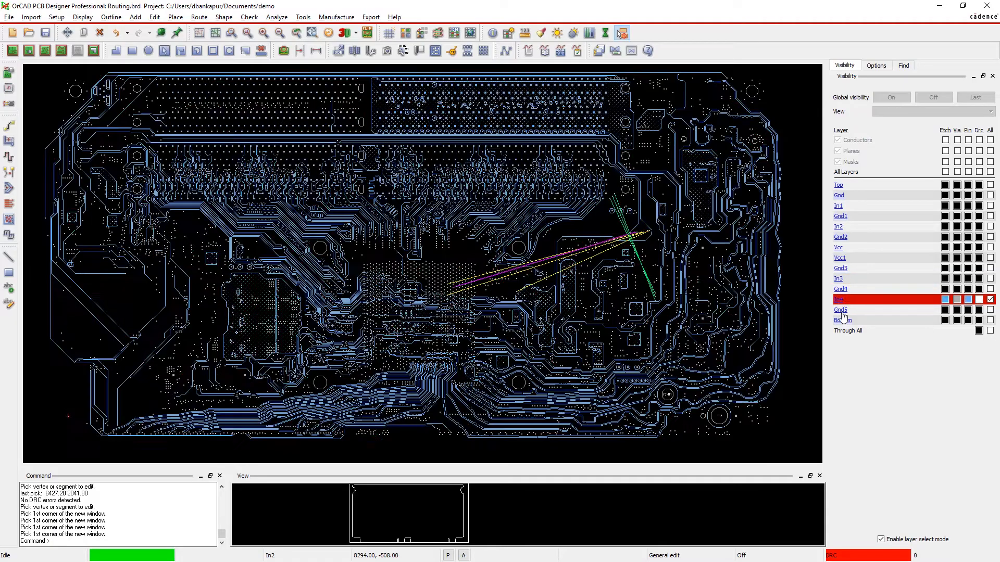
Step: Hide the In1 and In3 layers so In4 routing shows with the Bottom layer
{"action": "left_click", "coordinate": [891, 97]}
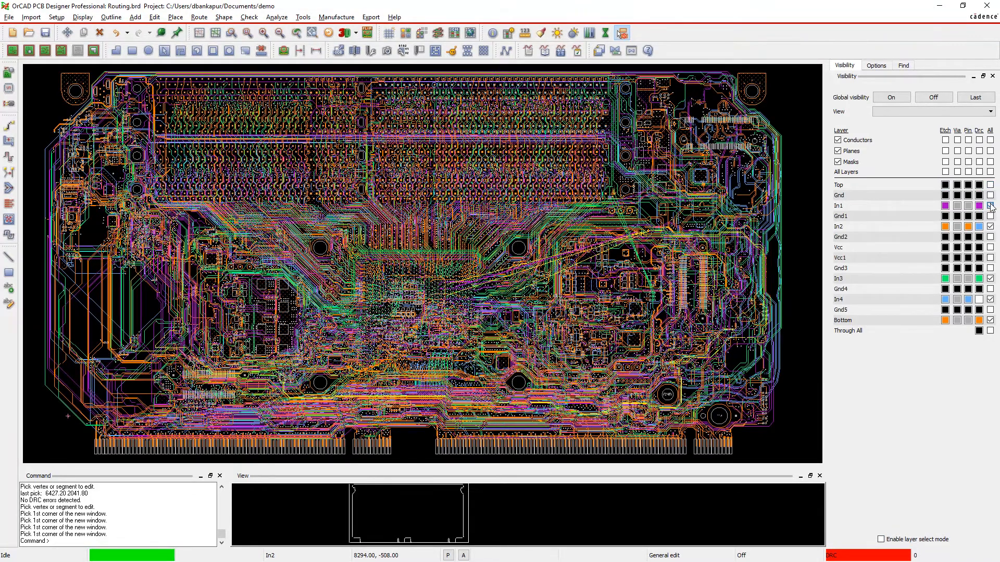
{"action": "left_click", "coordinate": [990, 279]}
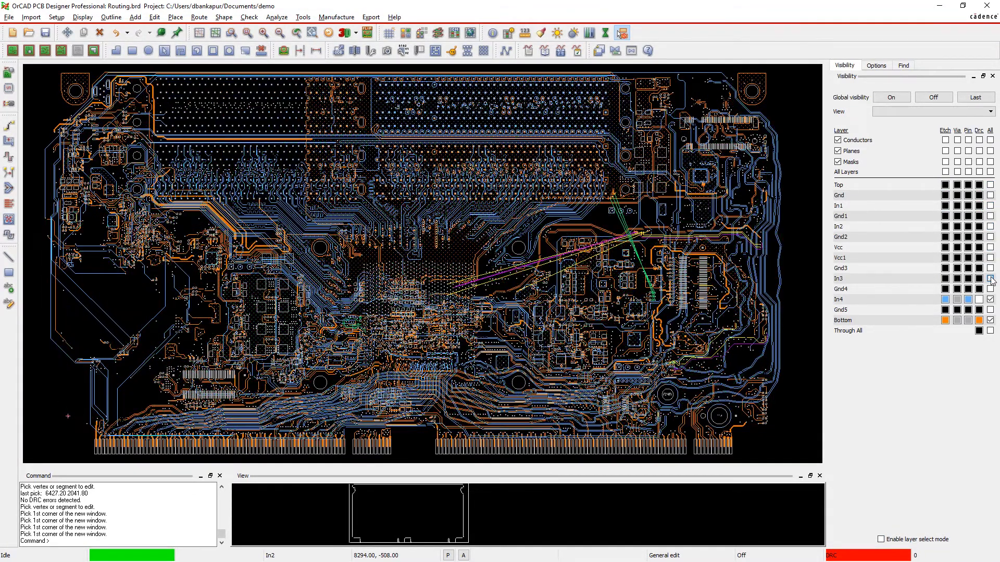
{"action": "left_click", "coordinate": [990, 279]}
{"action": "type", "text": "r"}
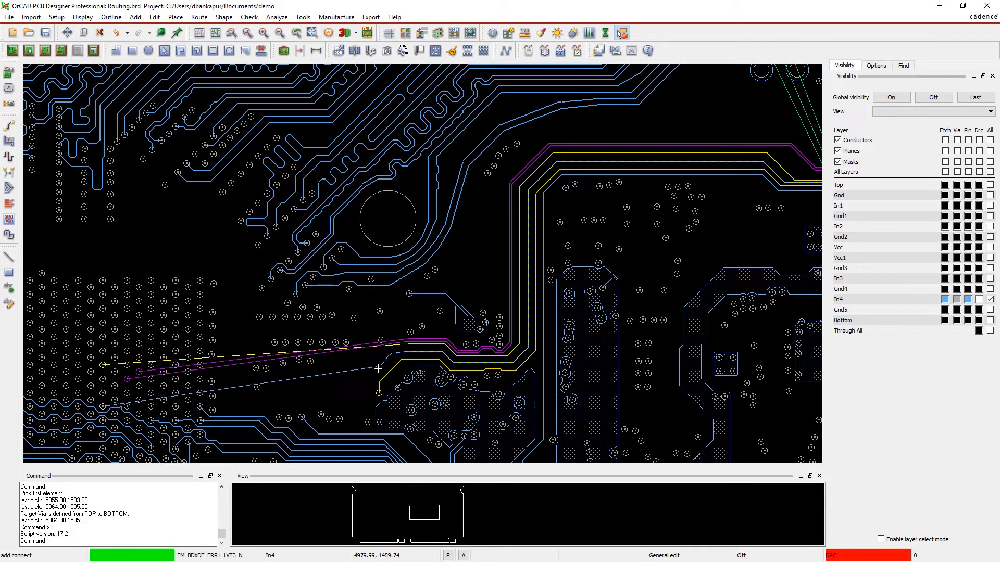
{"action": "mouse_move", "coordinate": [133, 405]}
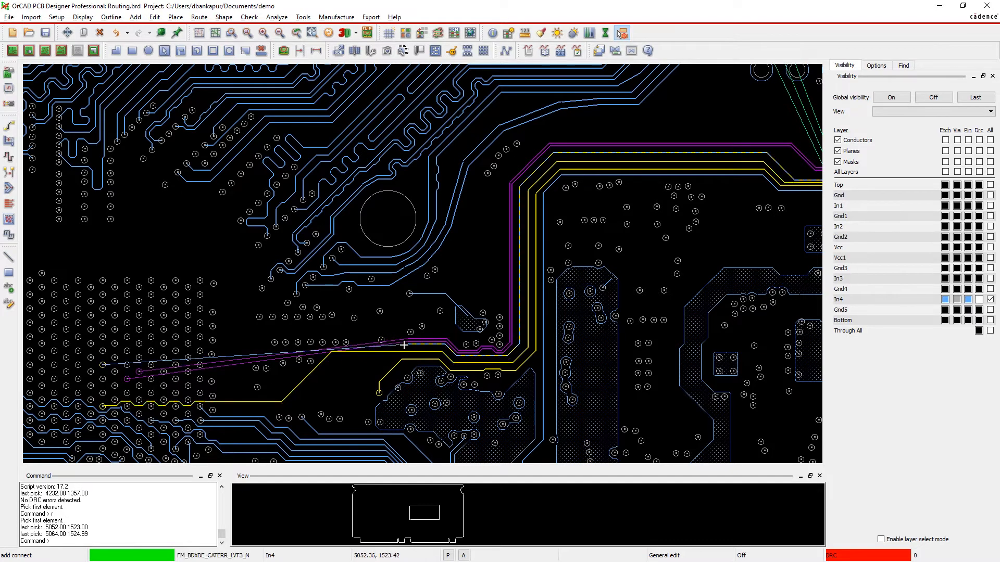
{"action": "mouse_move", "coordinate": [144, 391]}
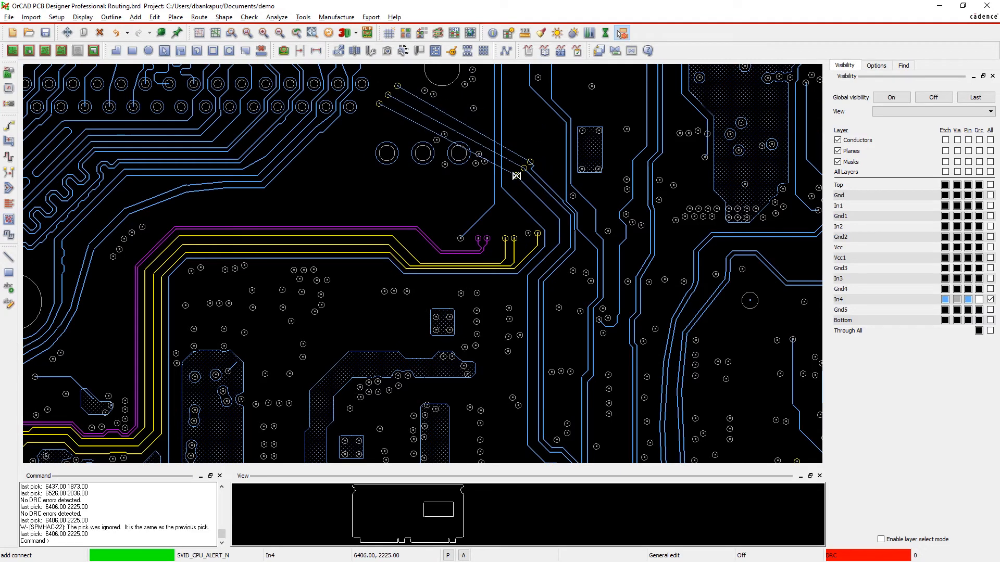
Step: Drop the SVID_CPU_ALERT_N traces to In2 through a diagonal-left via pattern and finish routing
{"action": "right_click", "coordinate": [516, 176]}
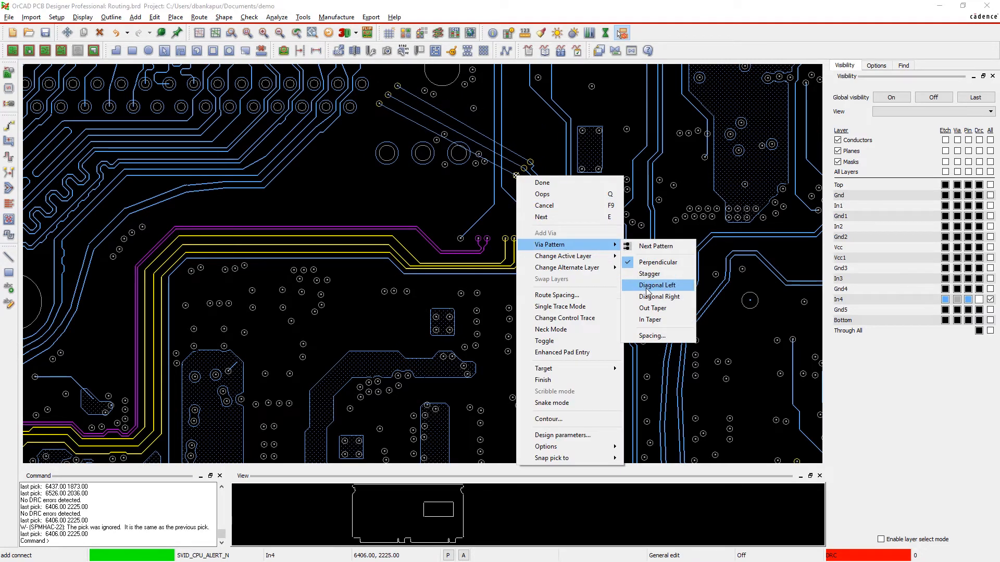
{"action": "left_click", "coordinate": [657, 285]}
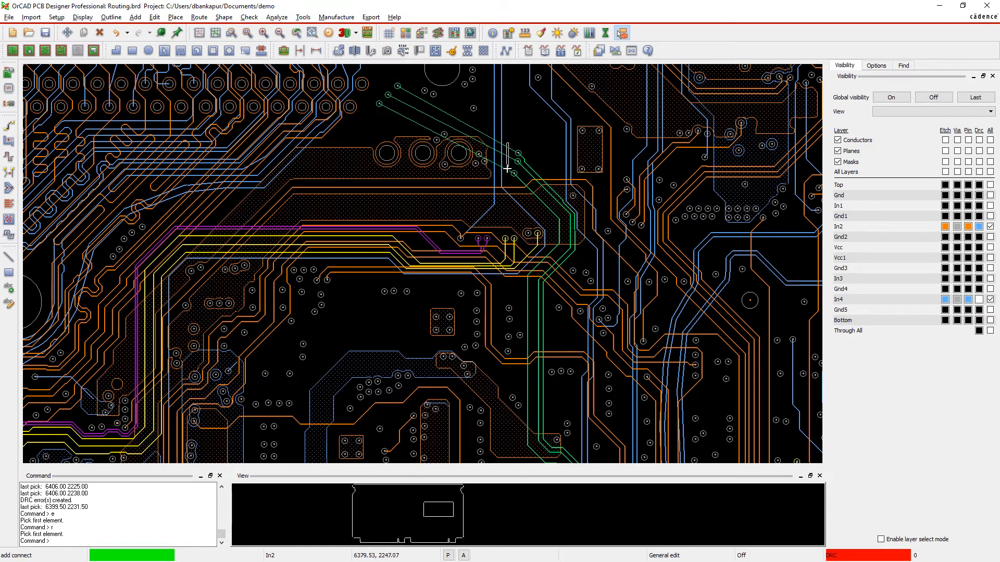
{"action": "right_click", "coordinate": [507, 168]}
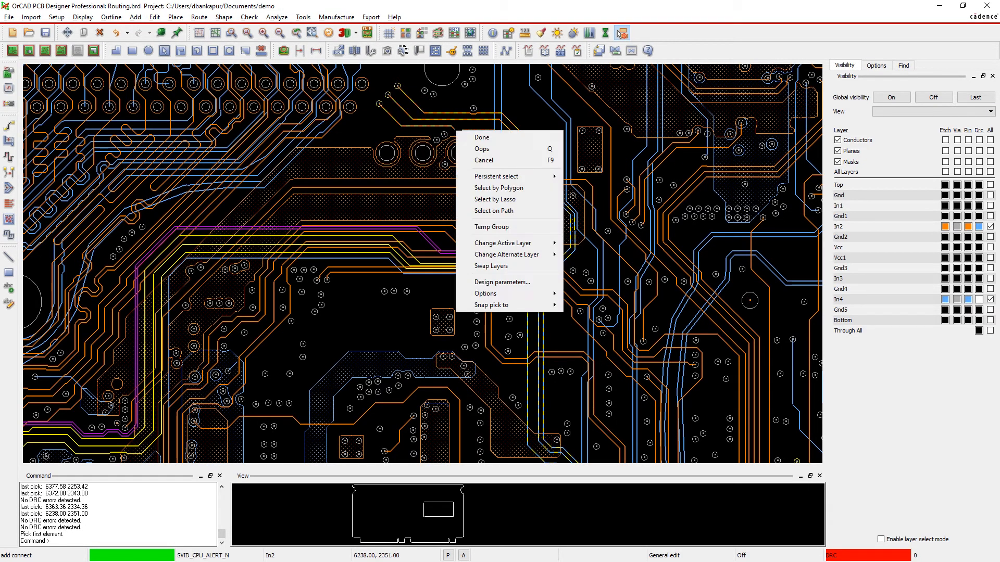